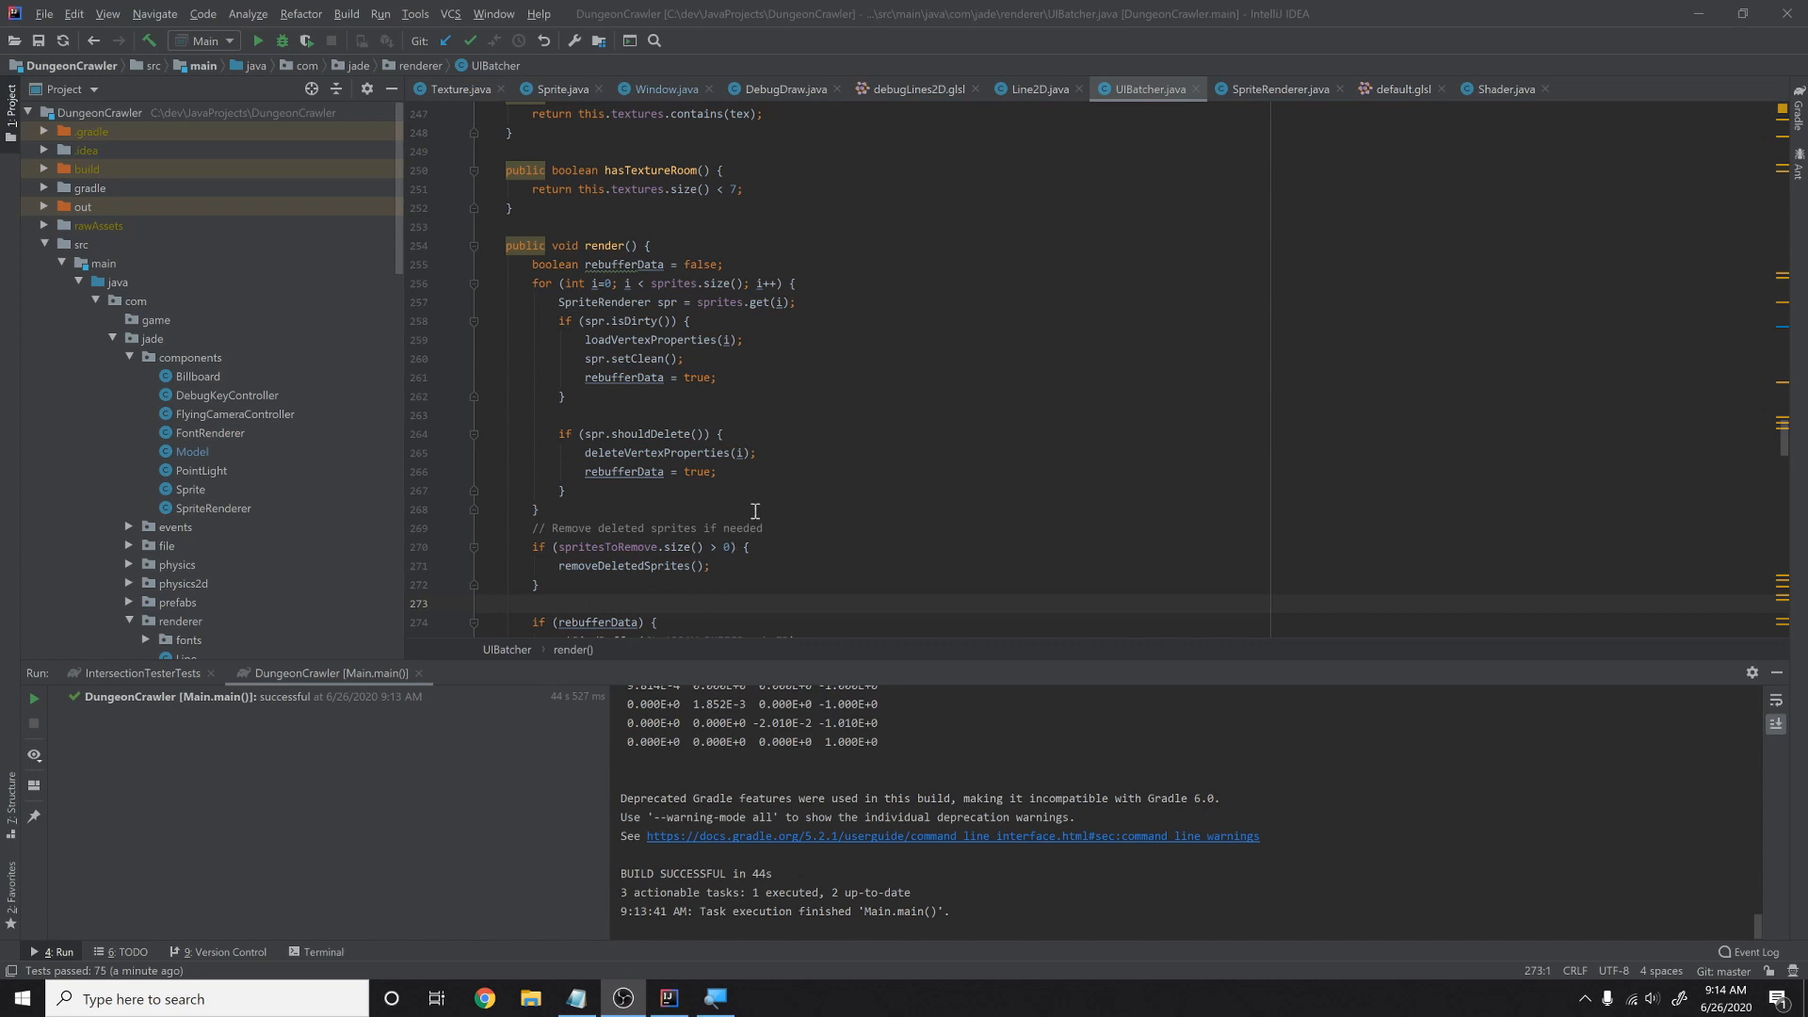
mouse_move(737, 498)
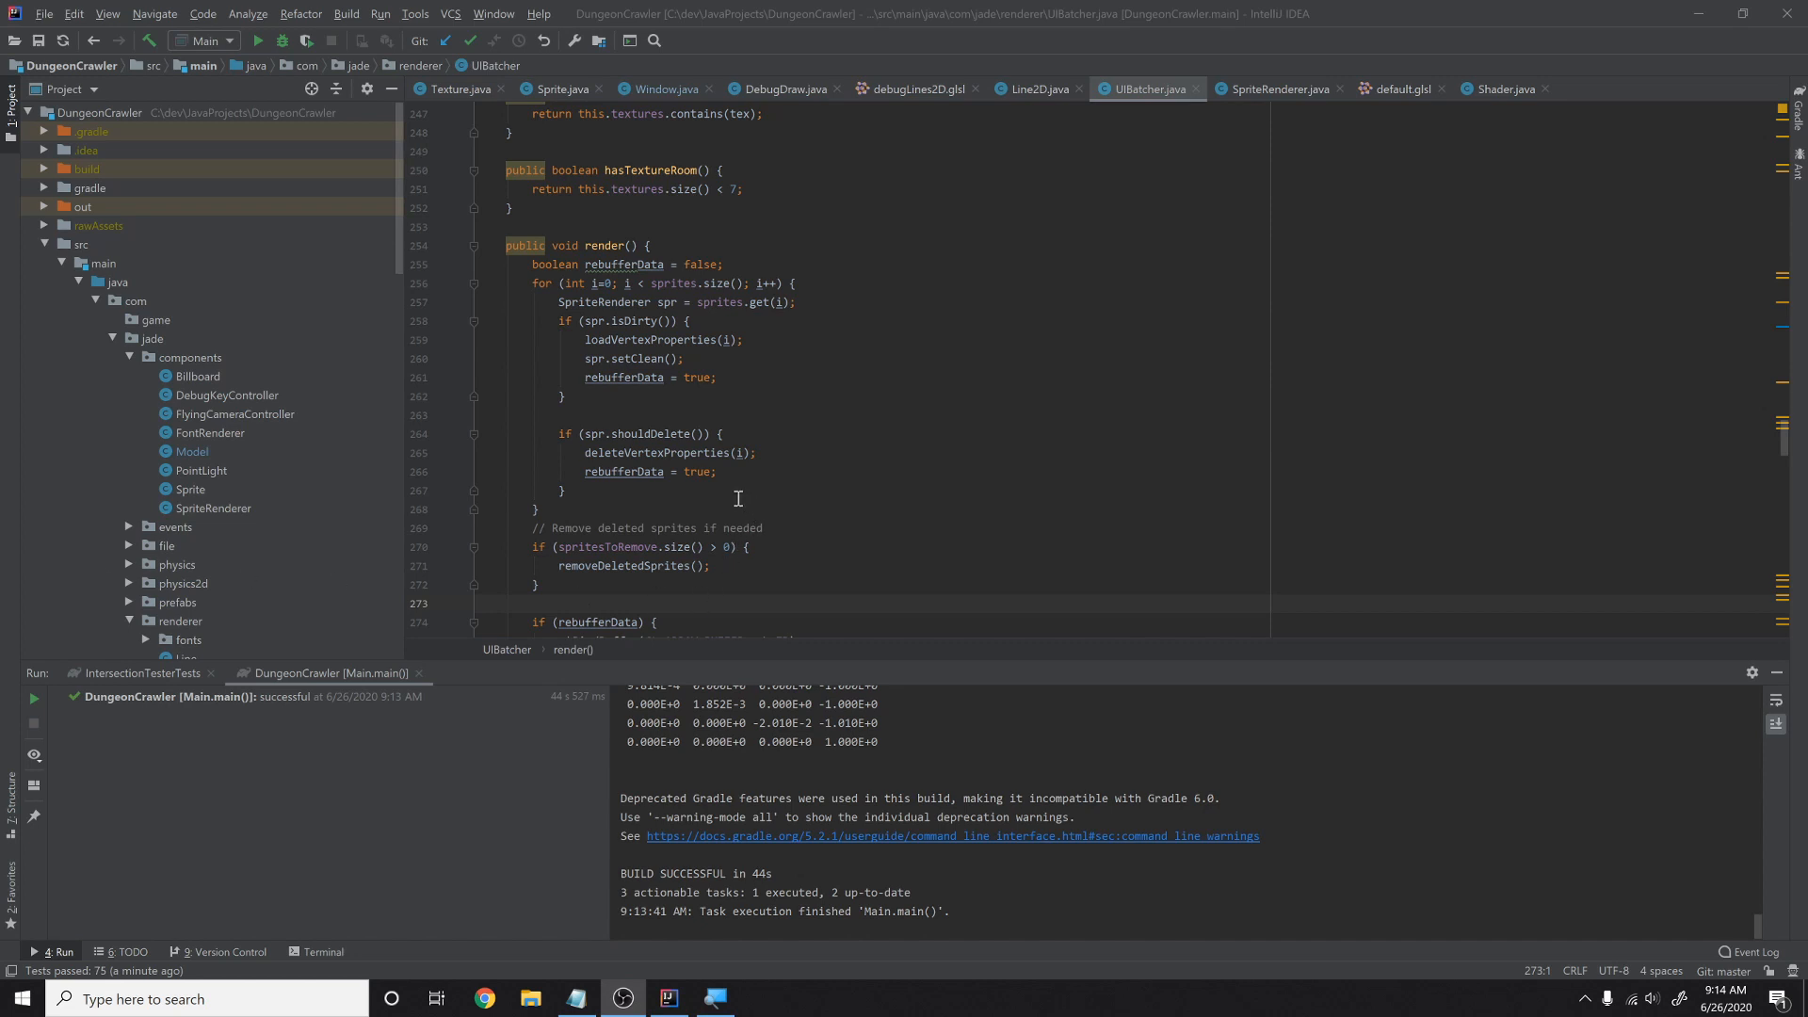
mouse_move(734, 491)
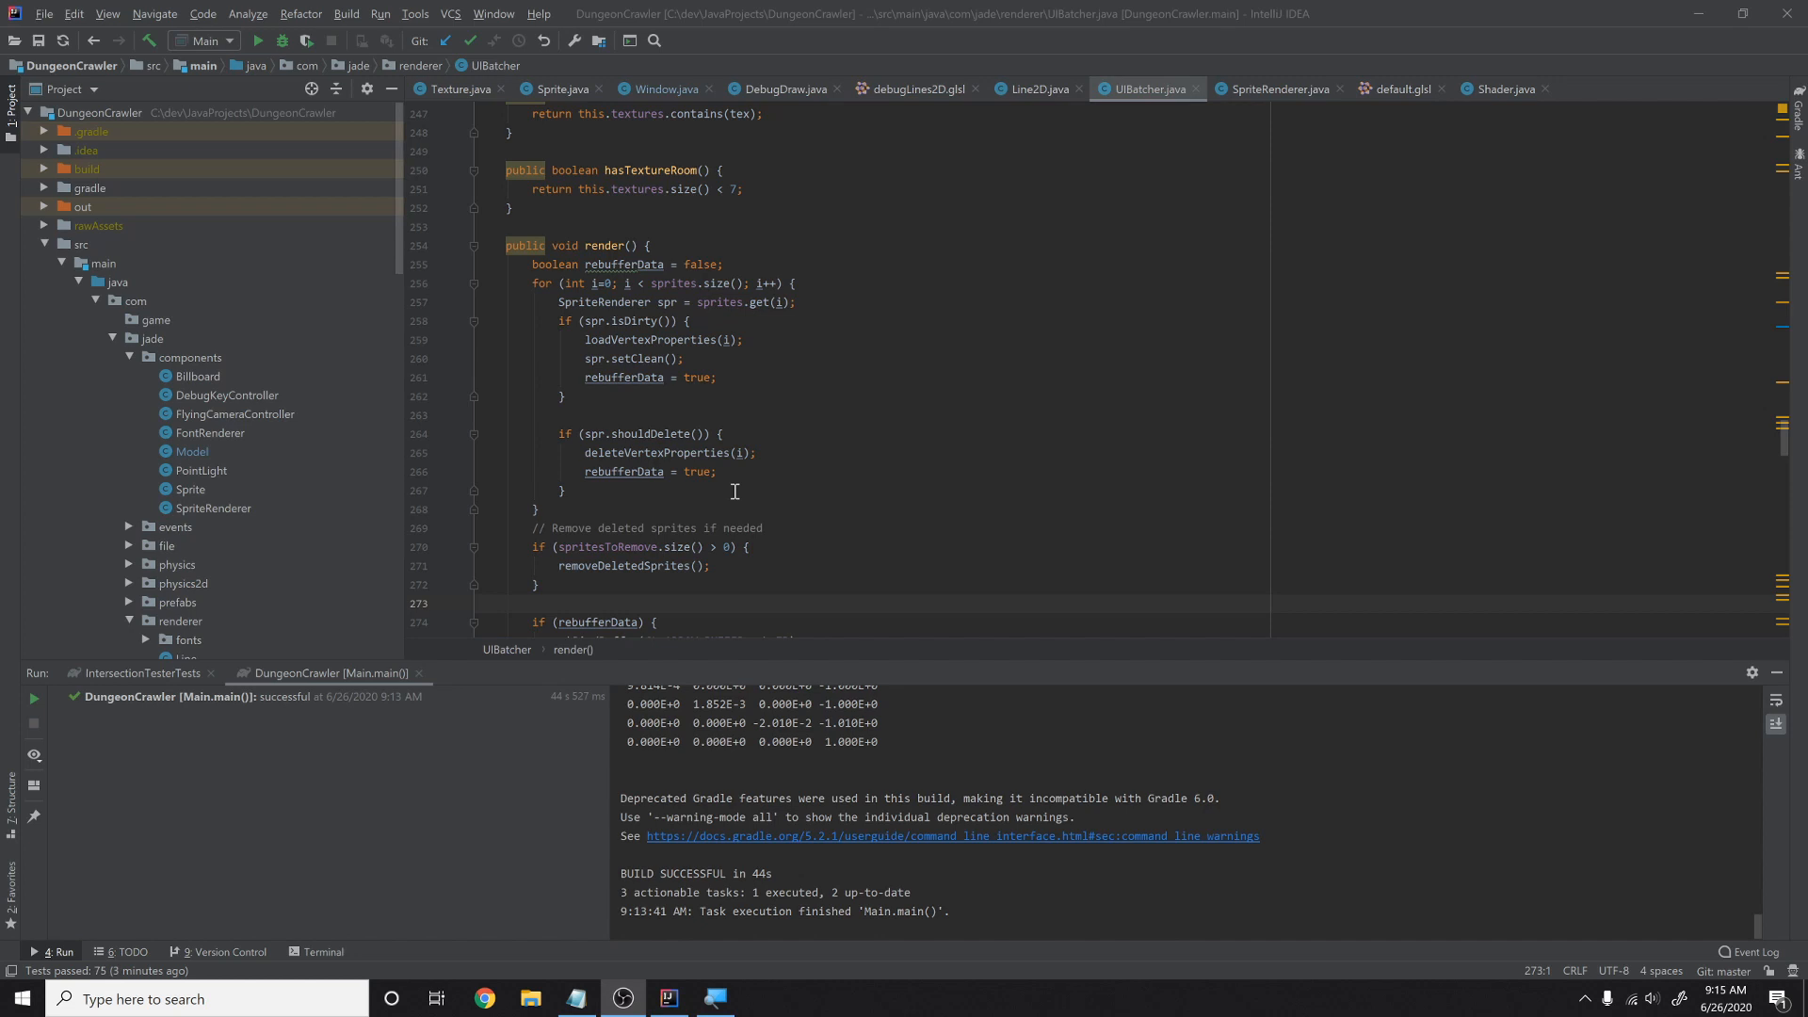
Switch to the running demo and inspect the Ground, Box One and Box platform objects
left_click(760, 999)
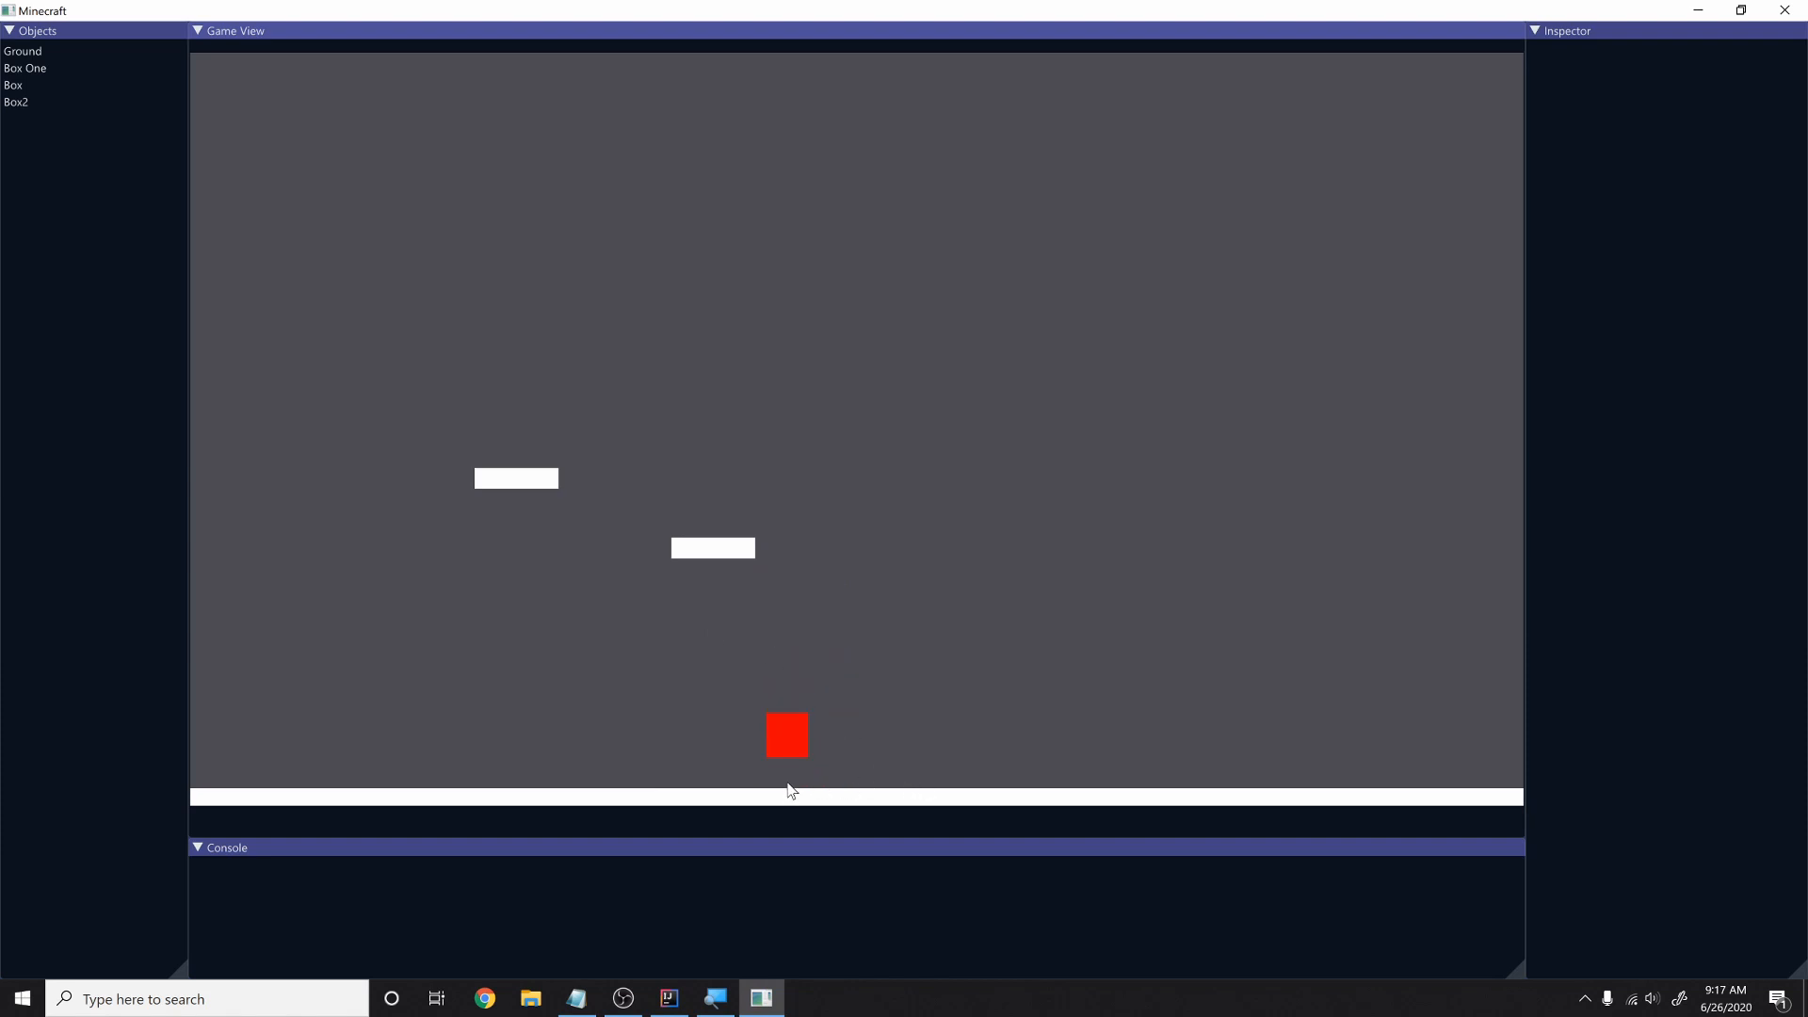
left_click(22, 50)
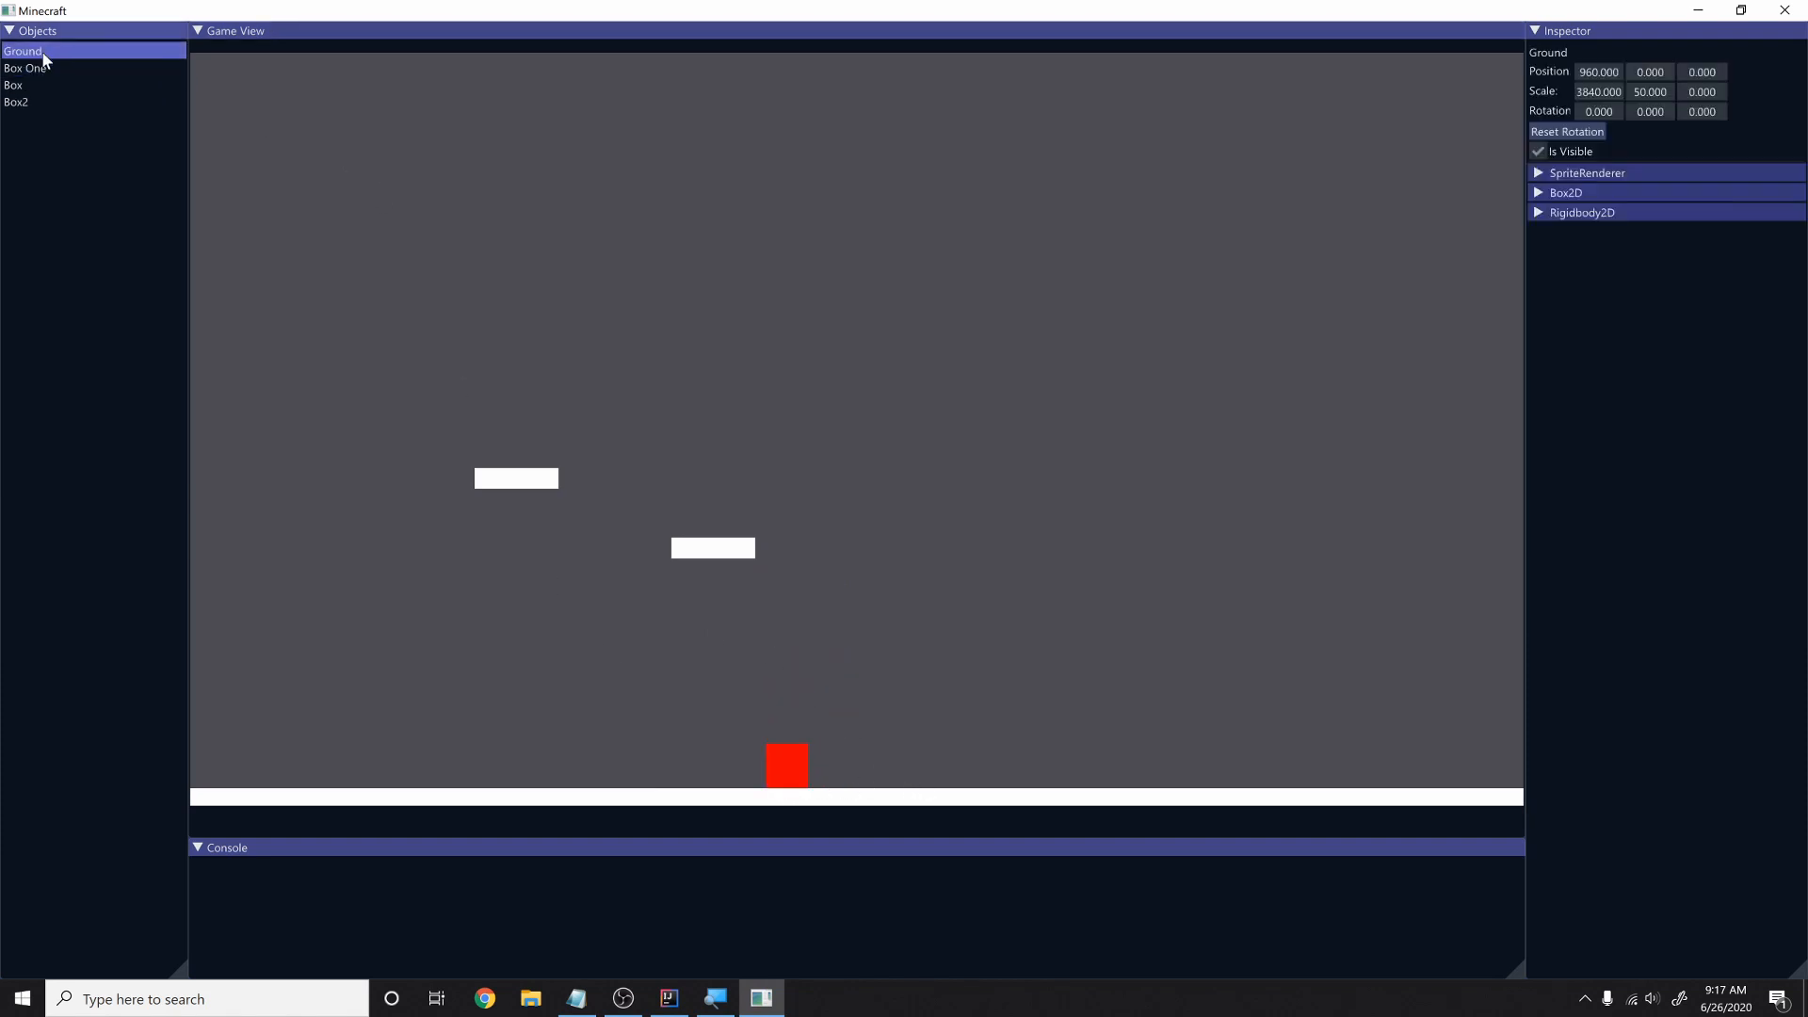
left_click(25, 67)
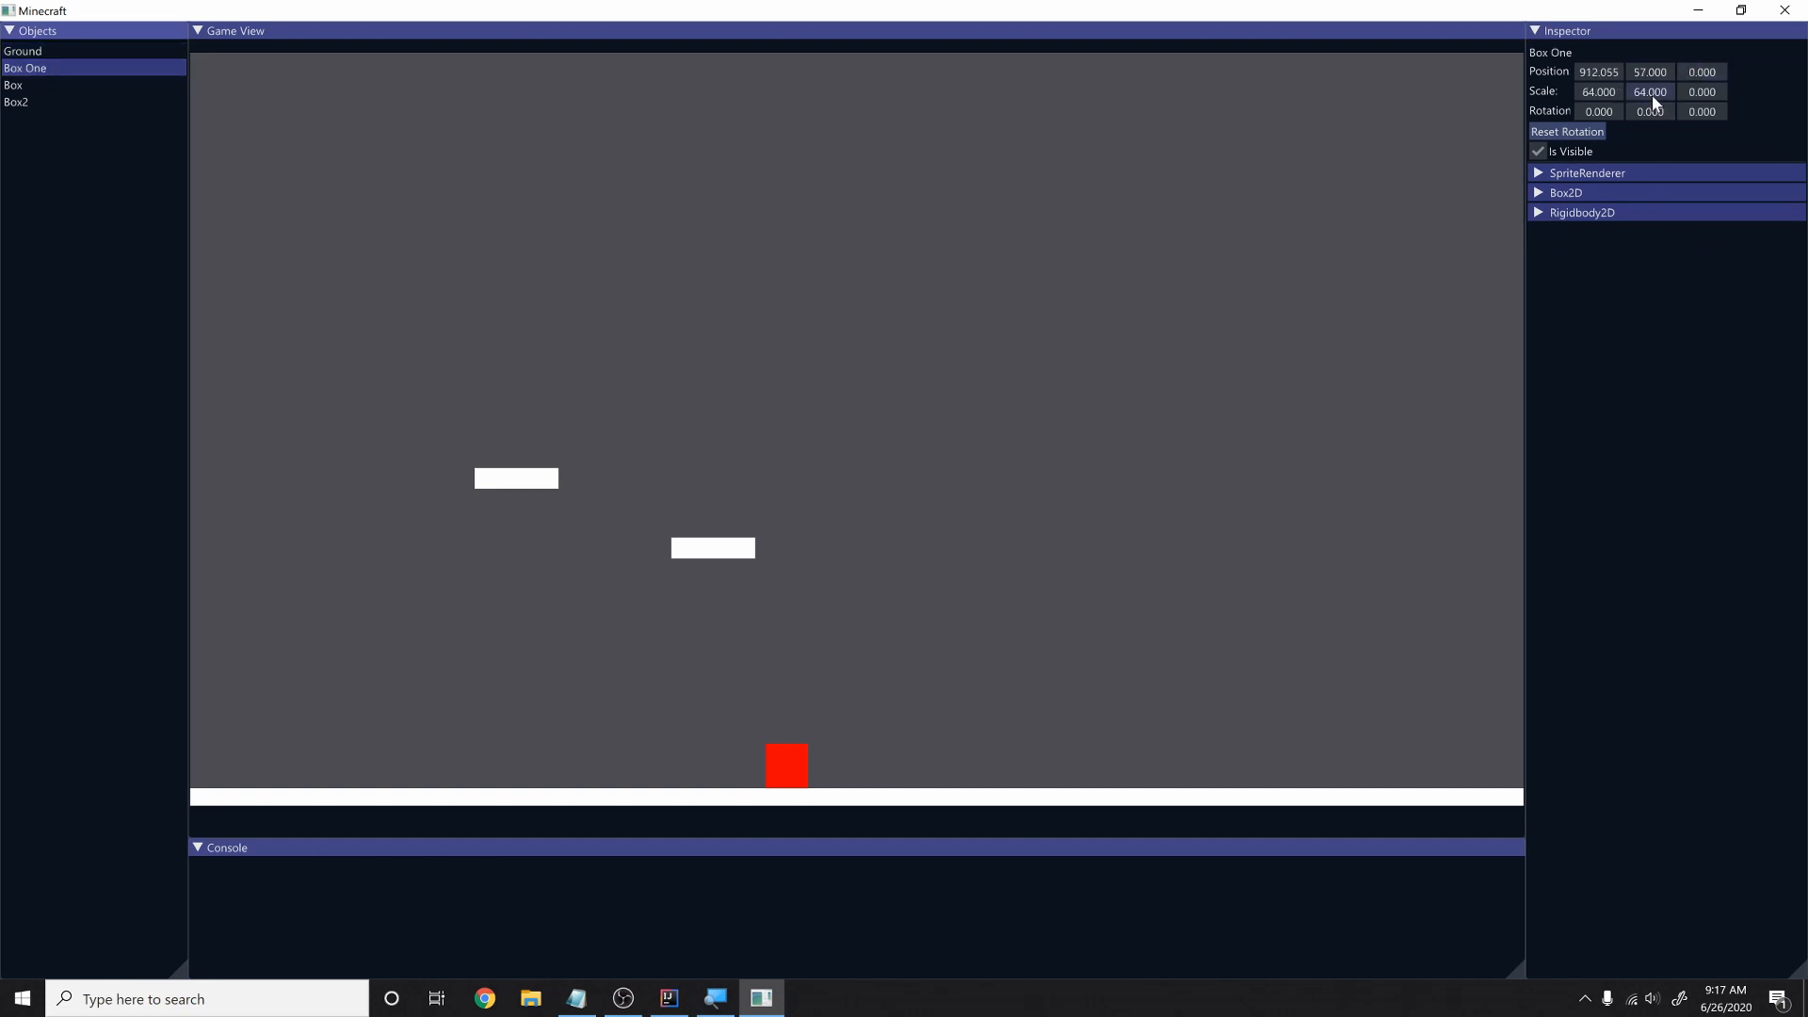
left_click(13, 84)
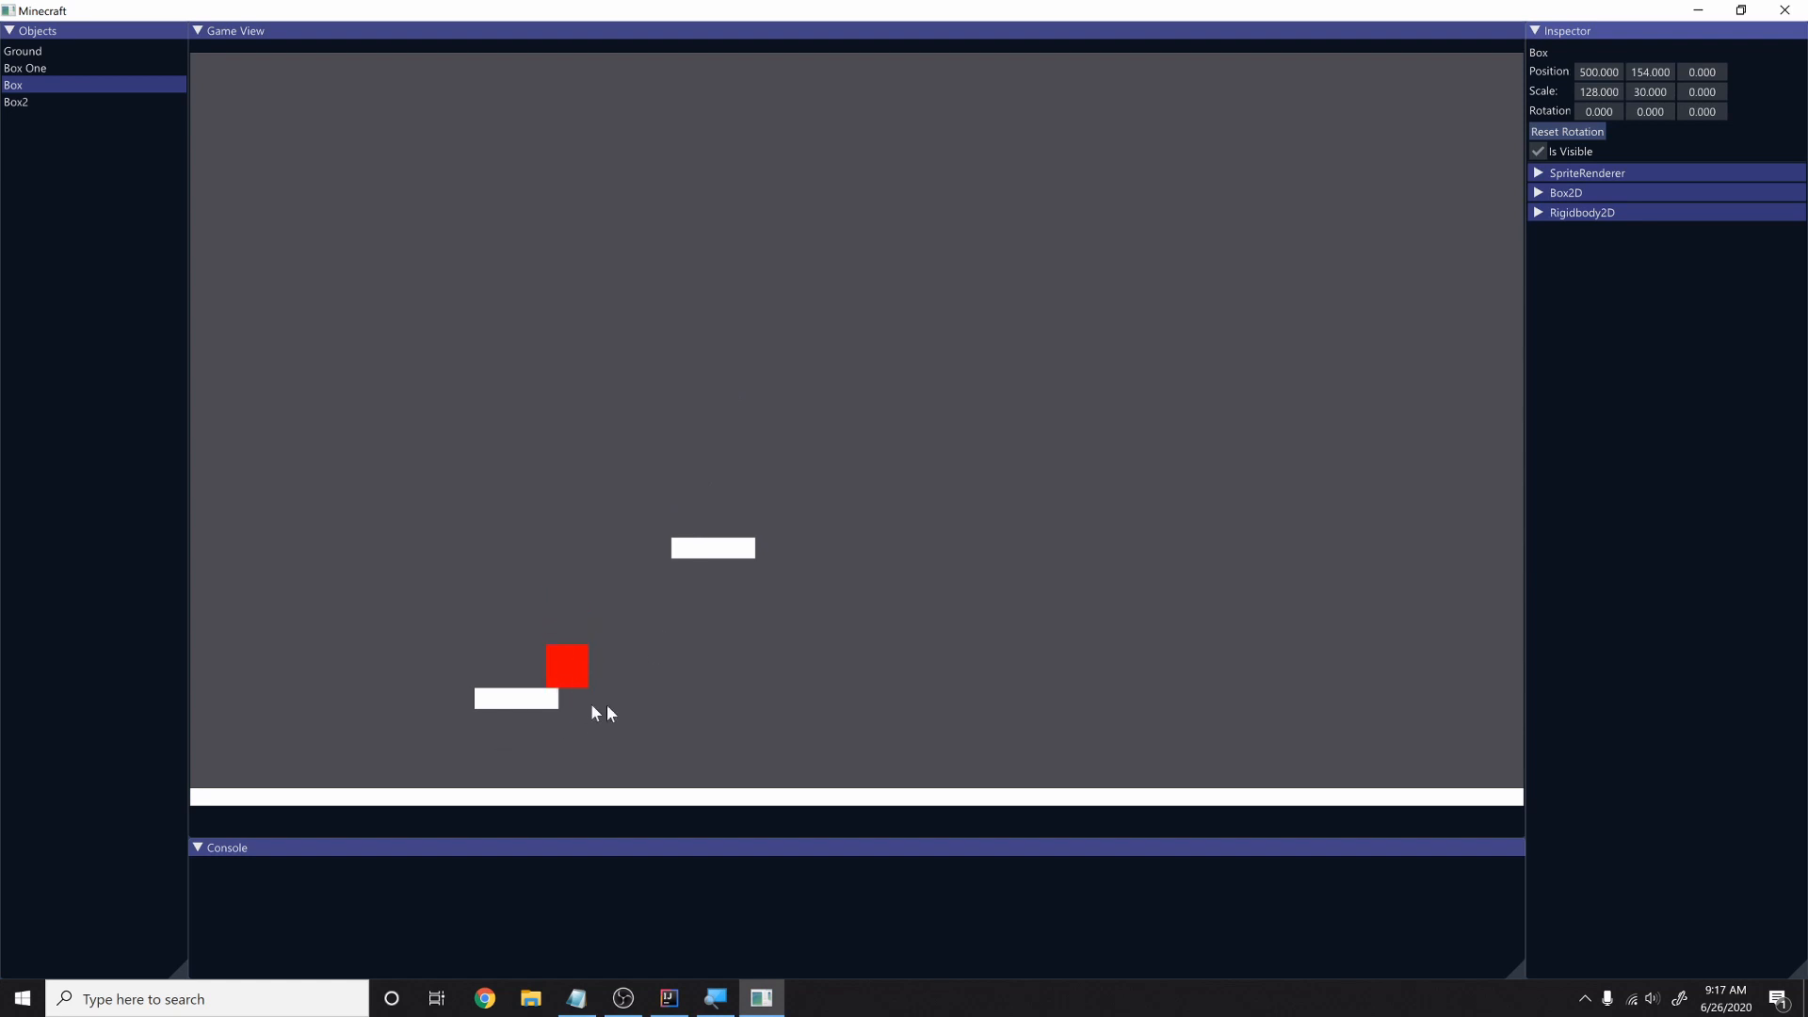
mouse_move(674, 719)
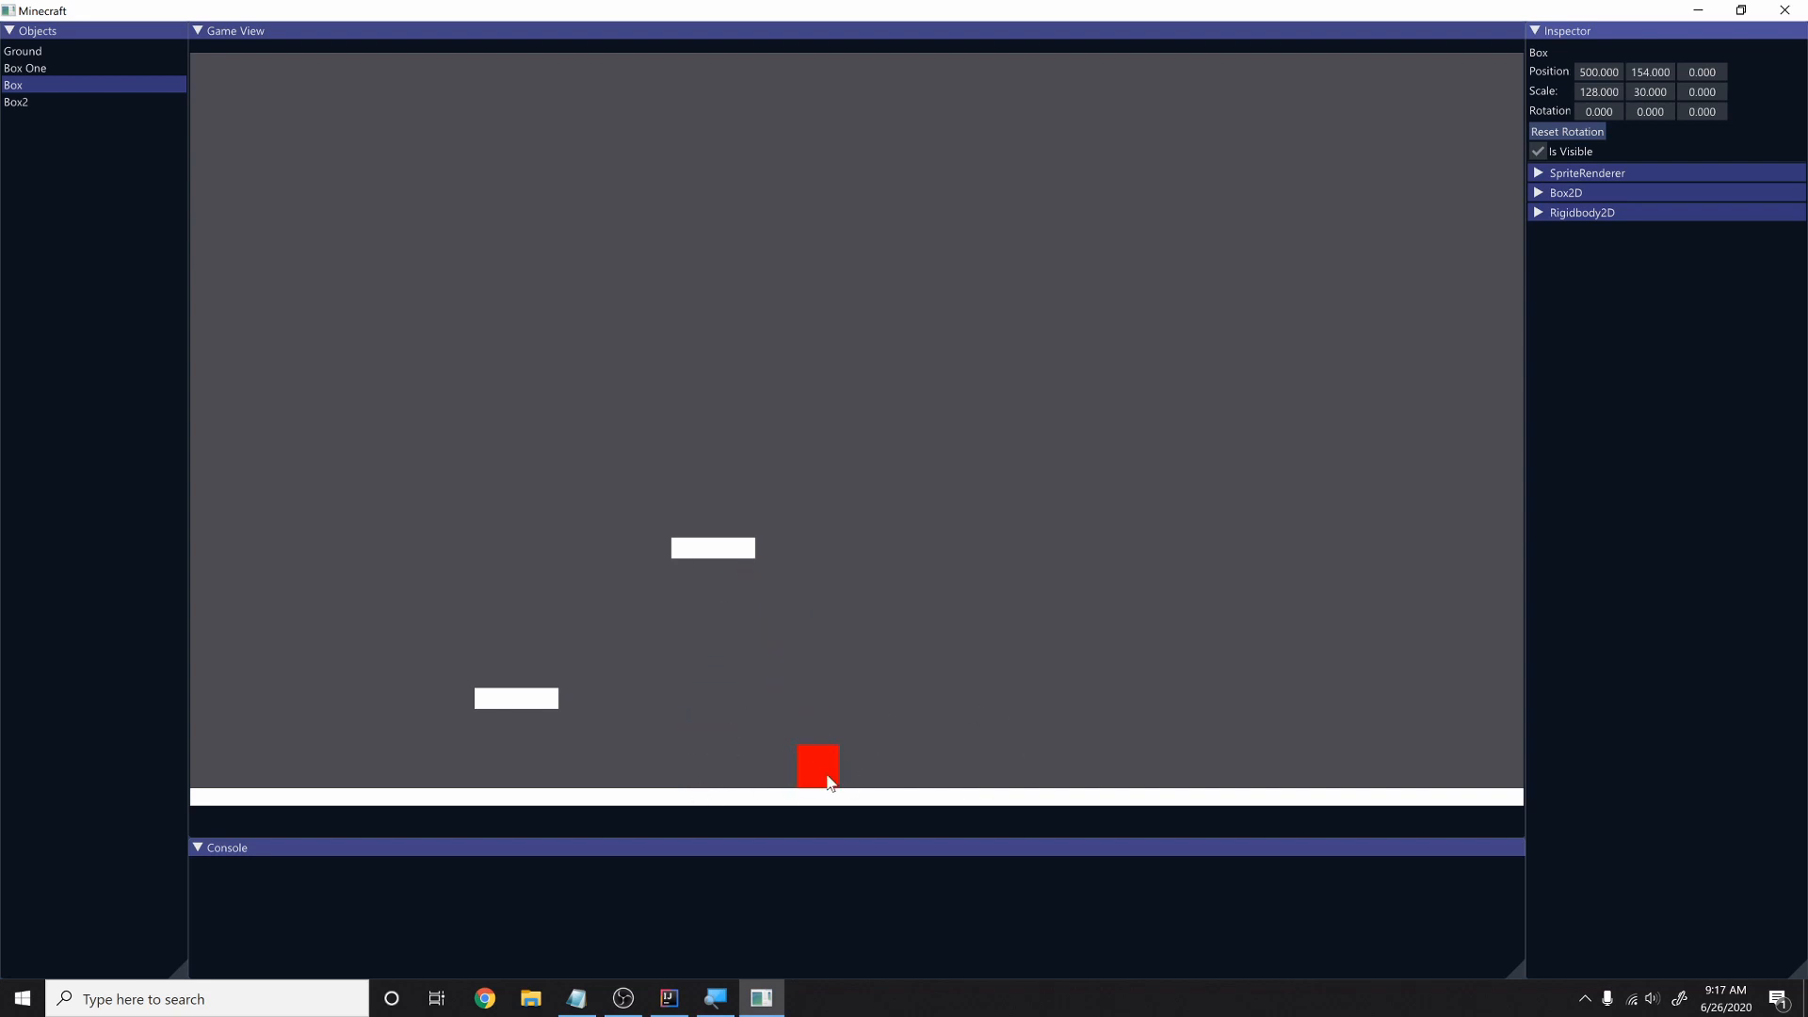
mouse_move(926, 805)
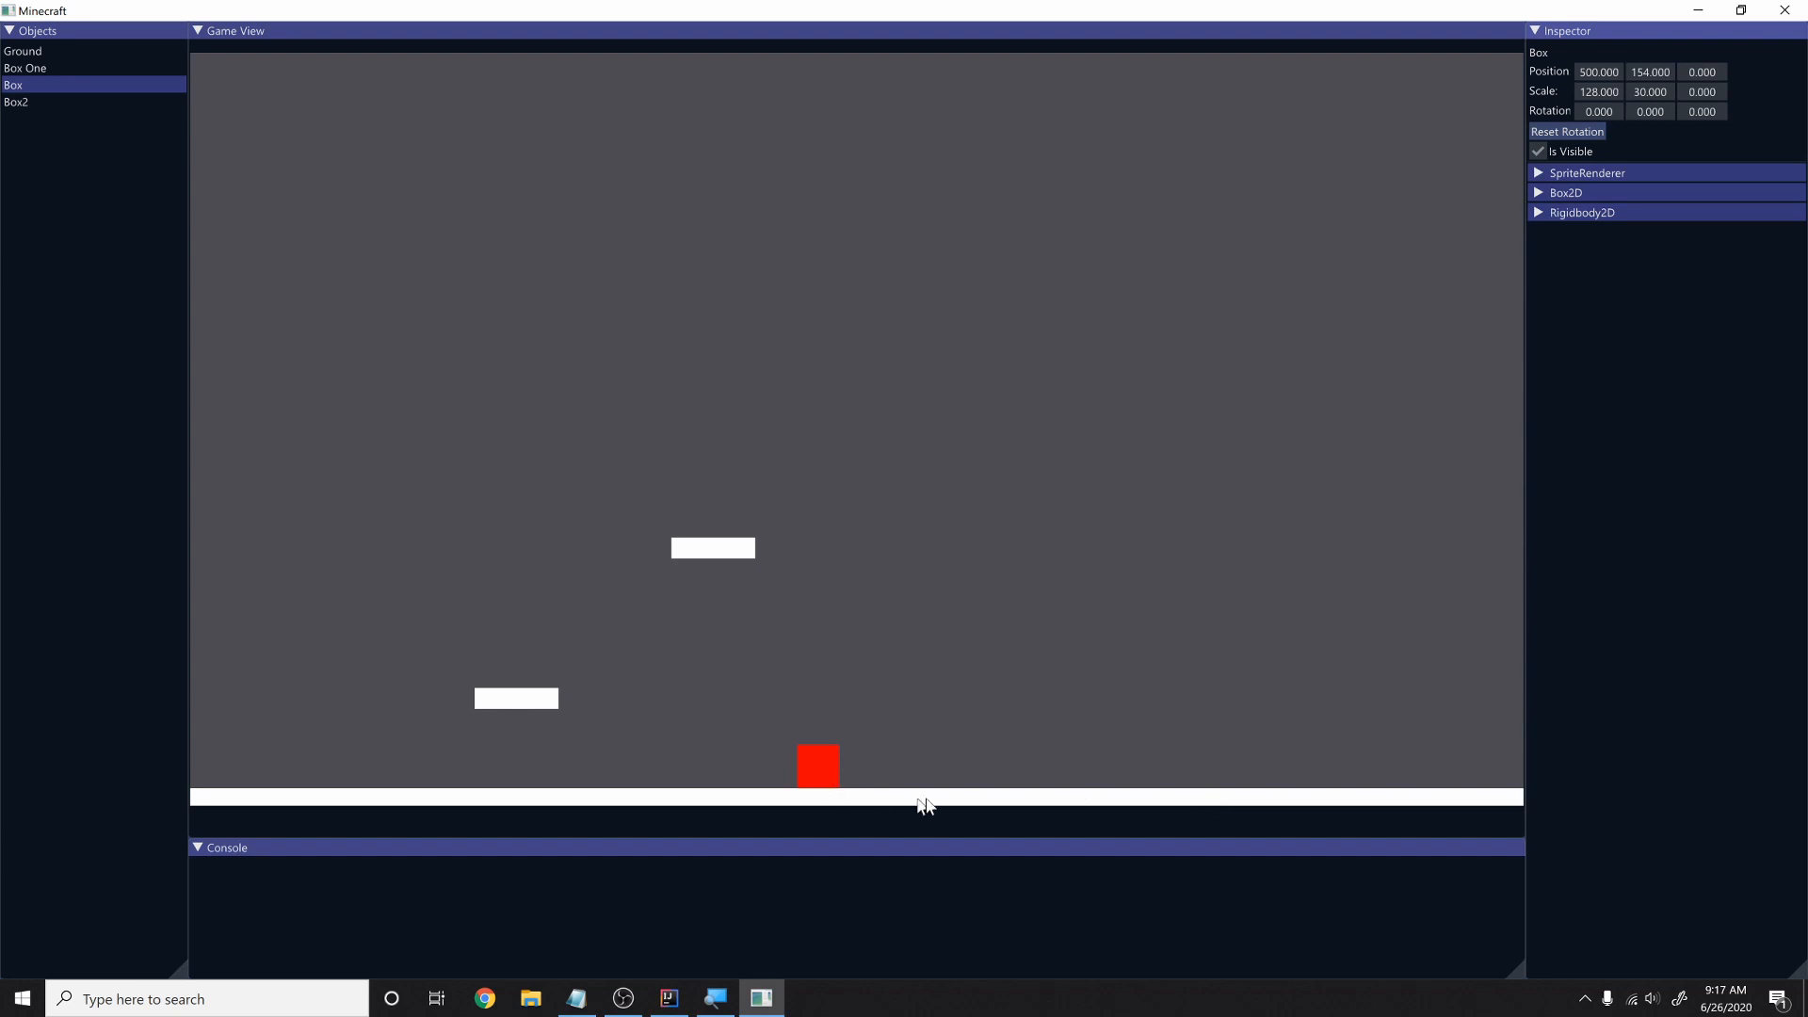
mouse_move(945, 632)
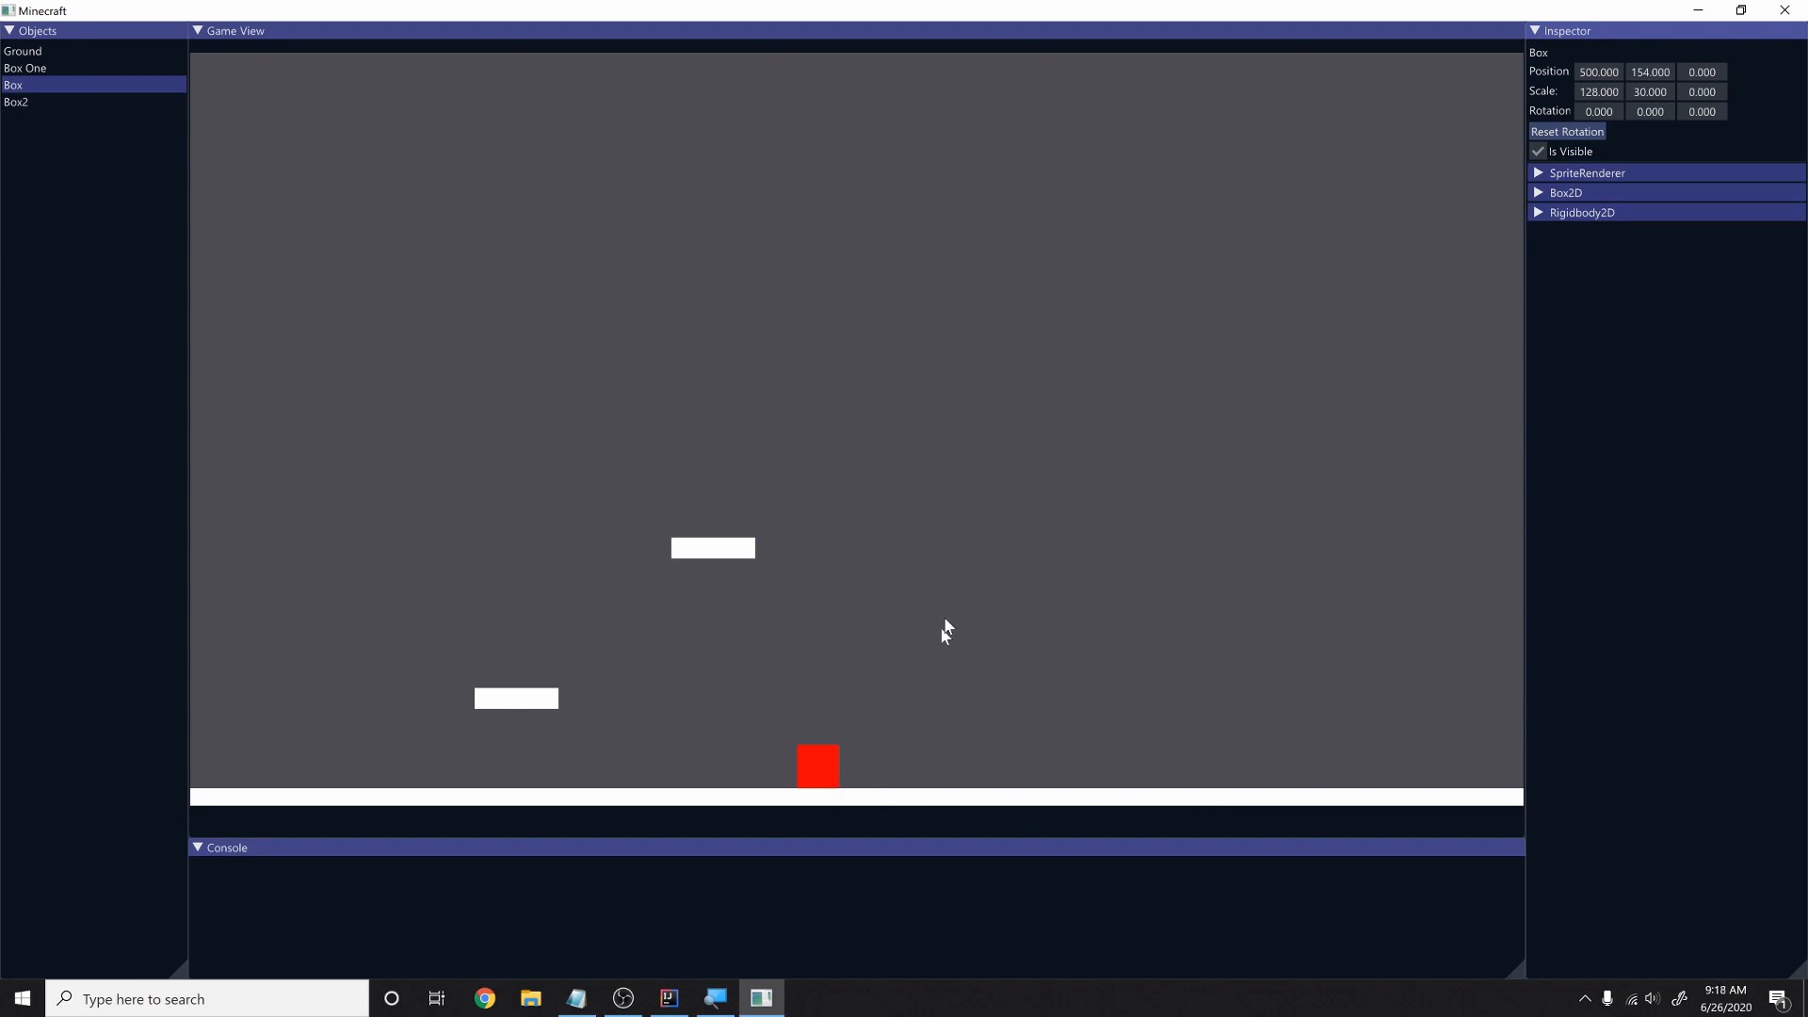
mouse_move(1082, 417)
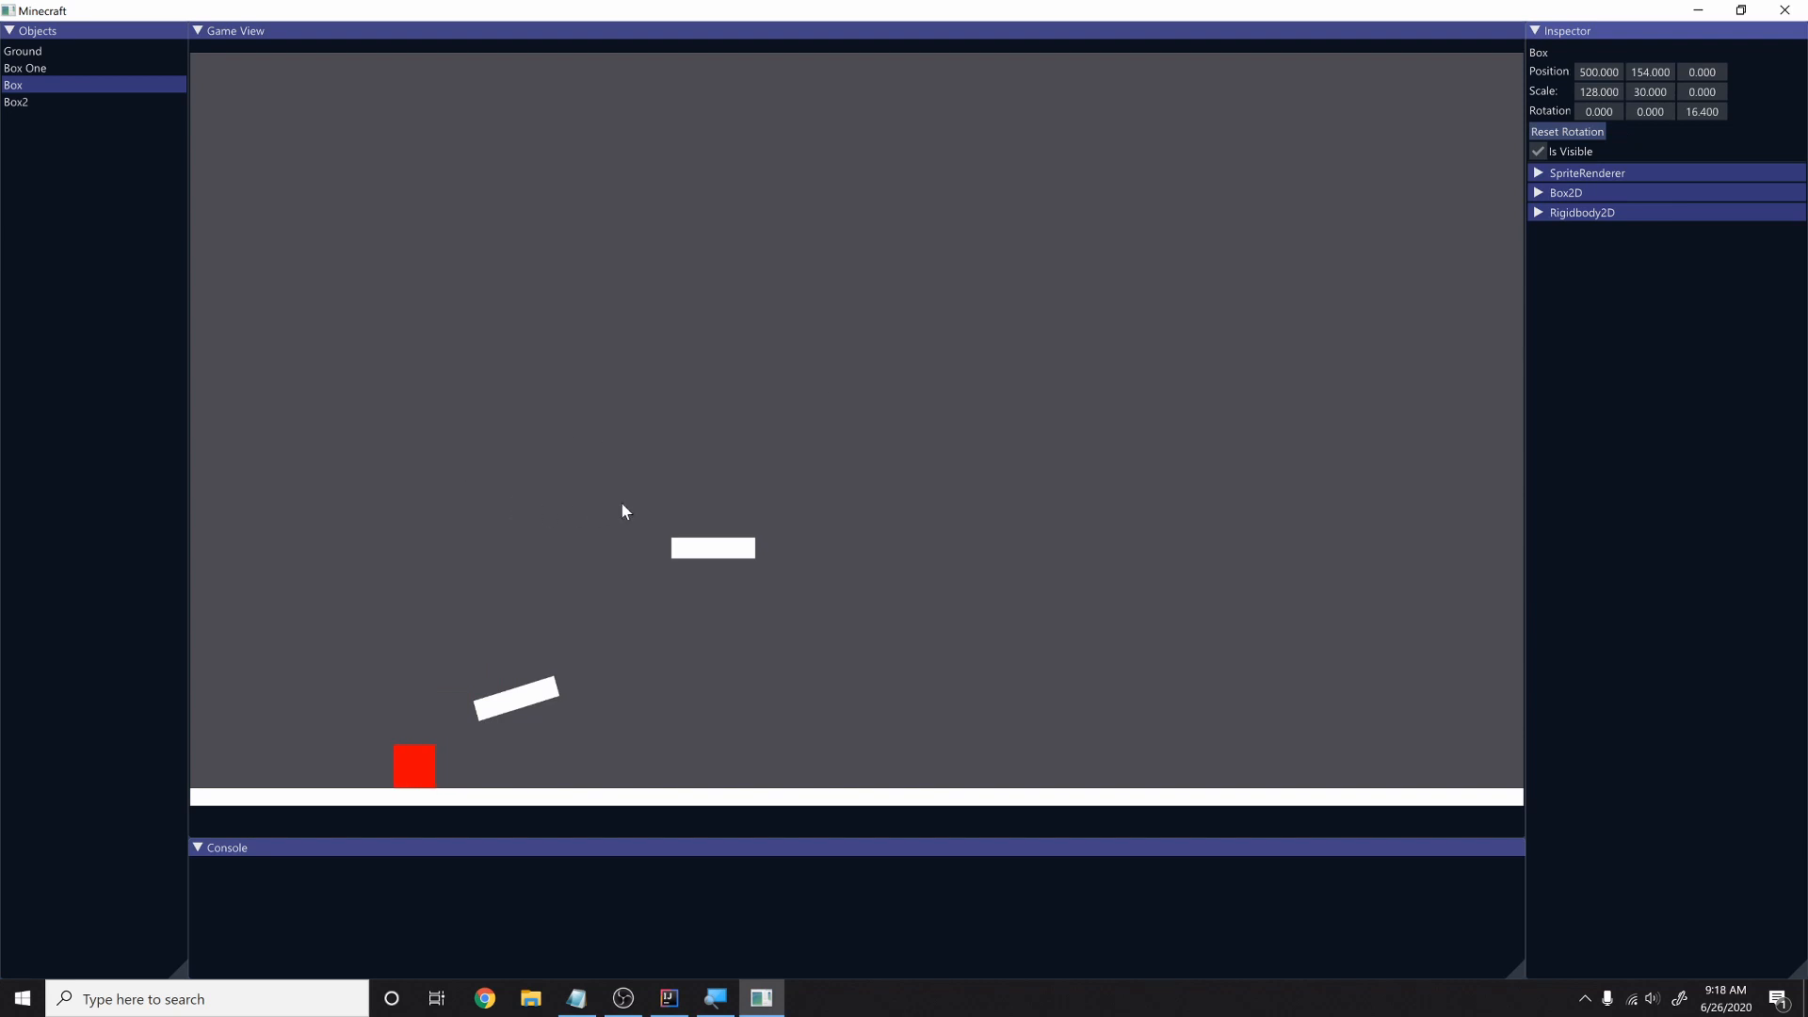
Return to IntelliJ IDEA after the DungeonCrawler demo run ends
left_click(667, 998)
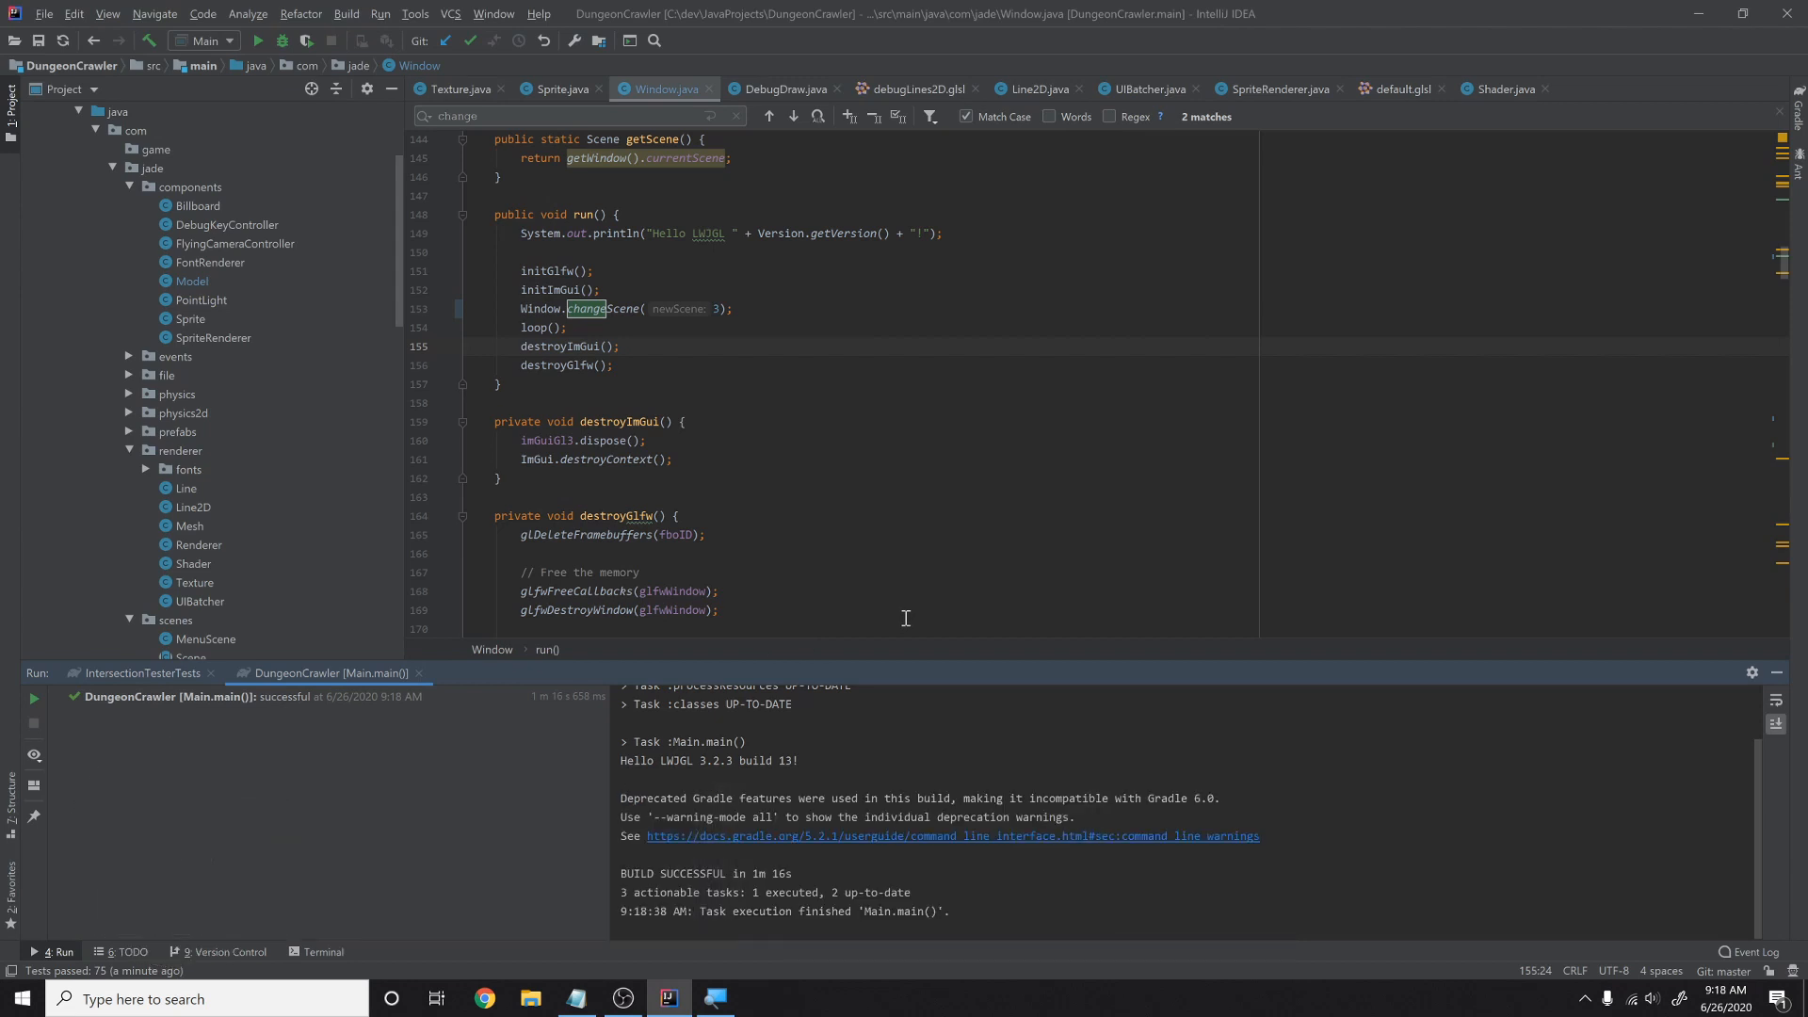
mouse_move(750, 369)
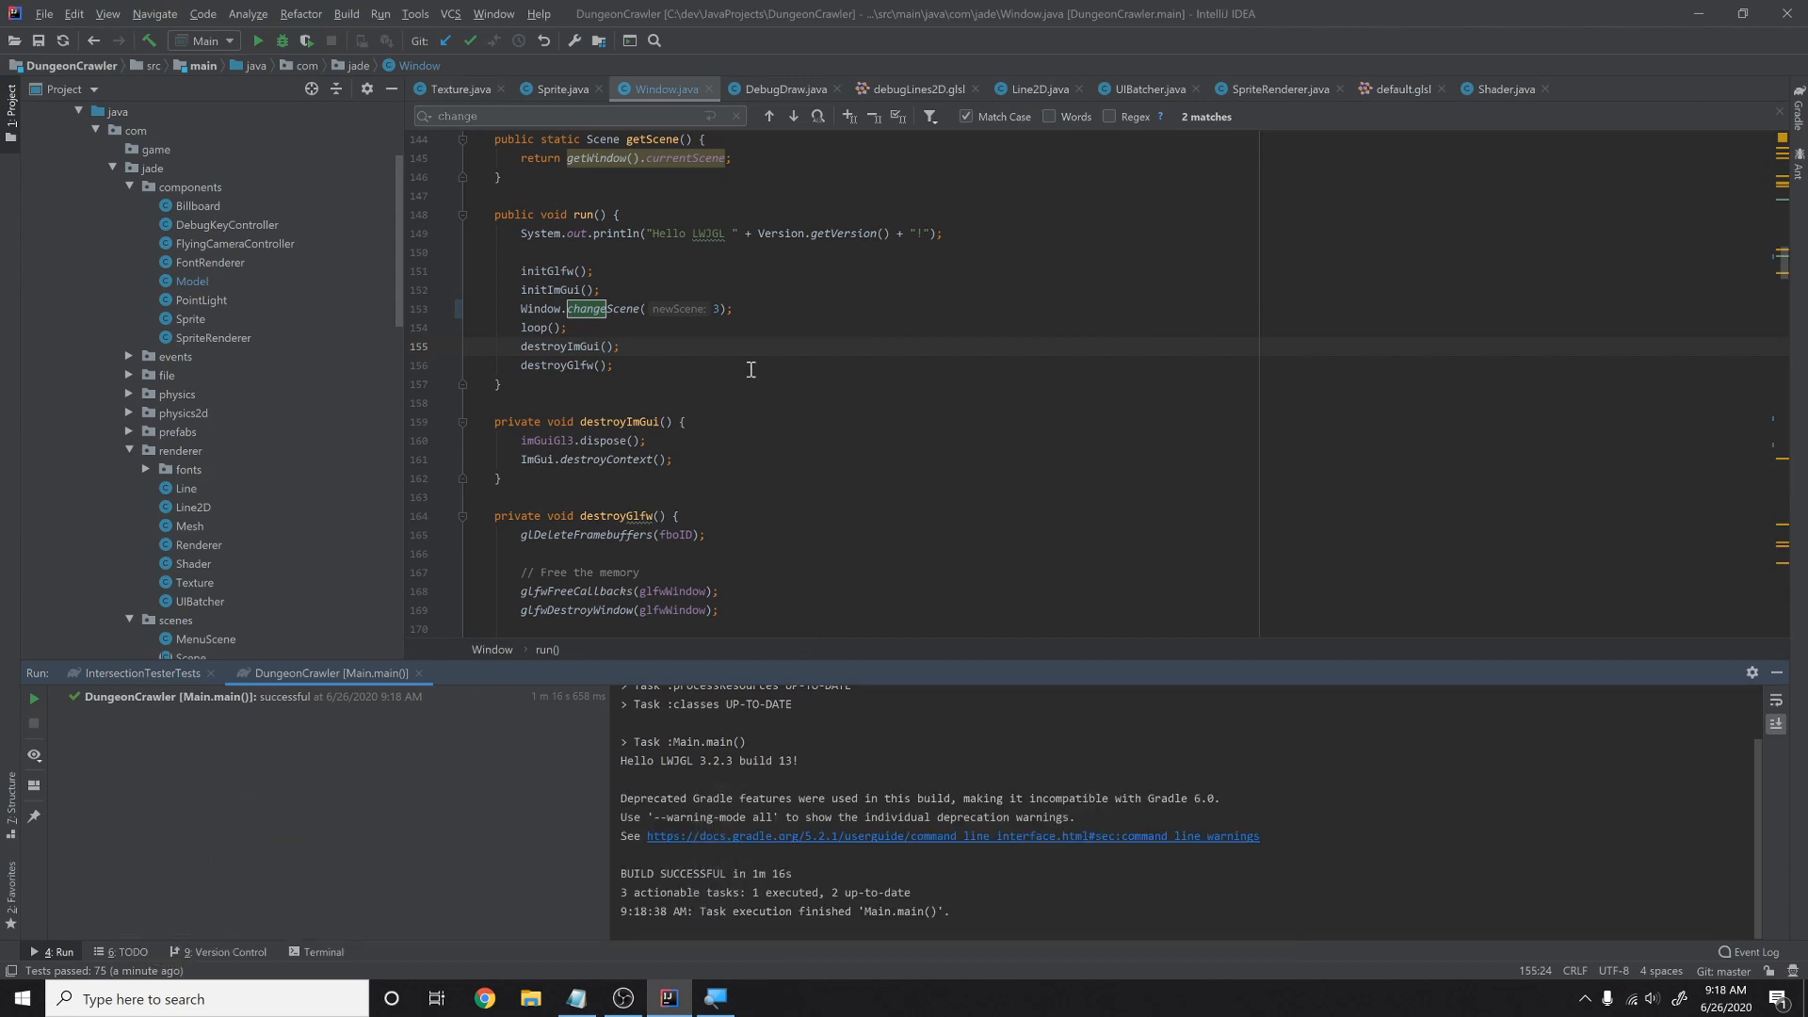